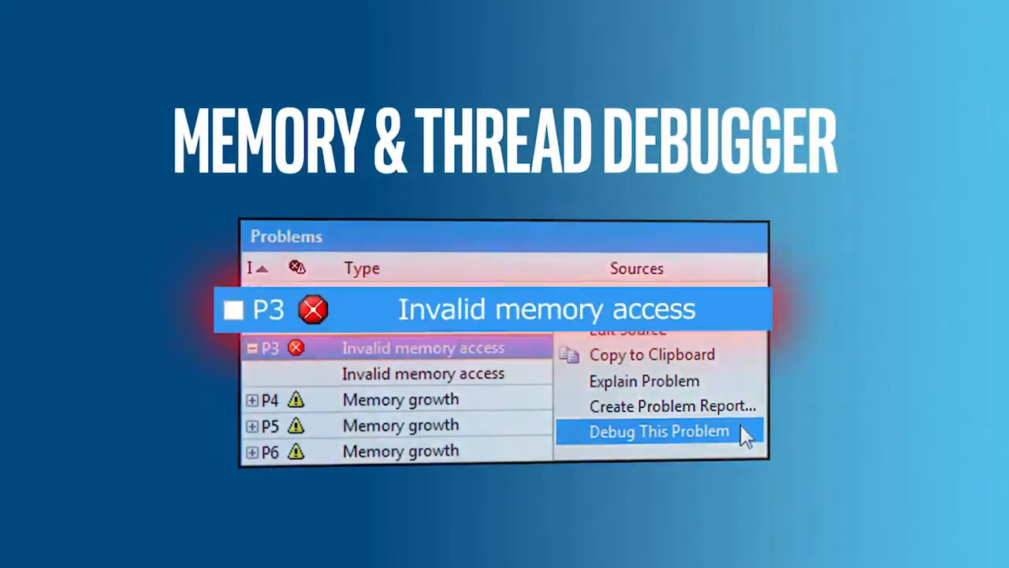
click(658, 431)
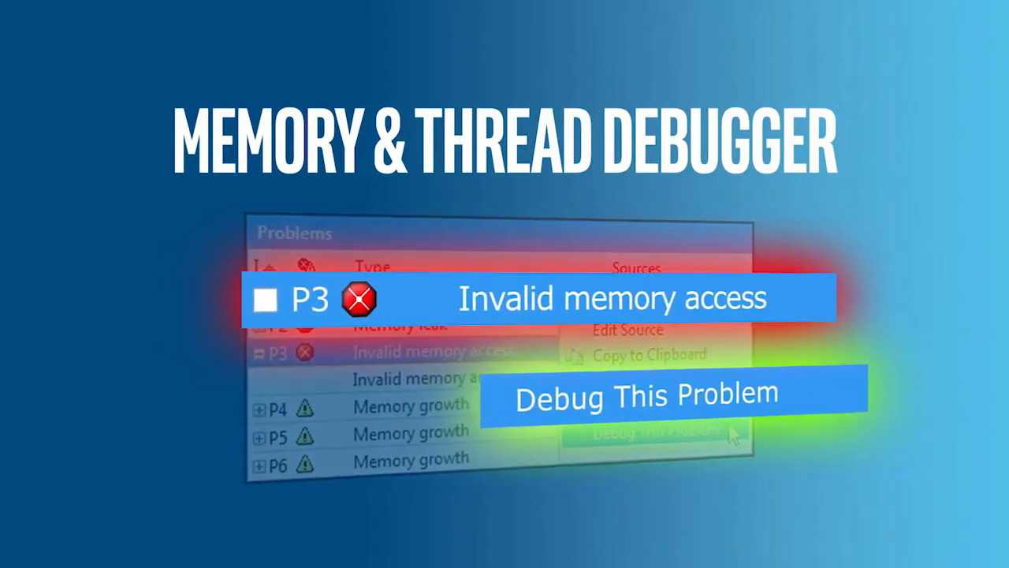